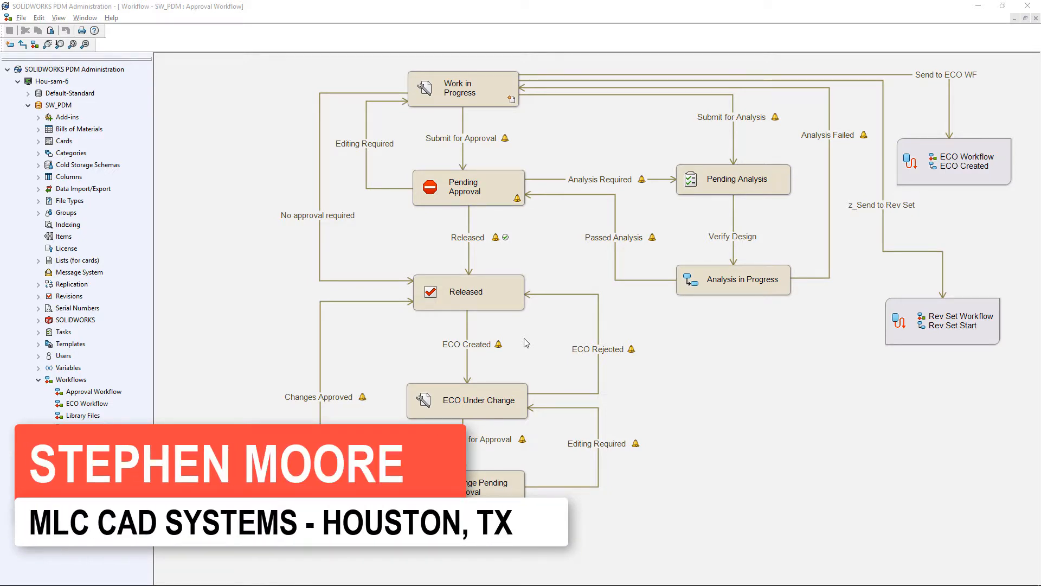
{"action": "mouse_move", "coordinate": [678, 335]}
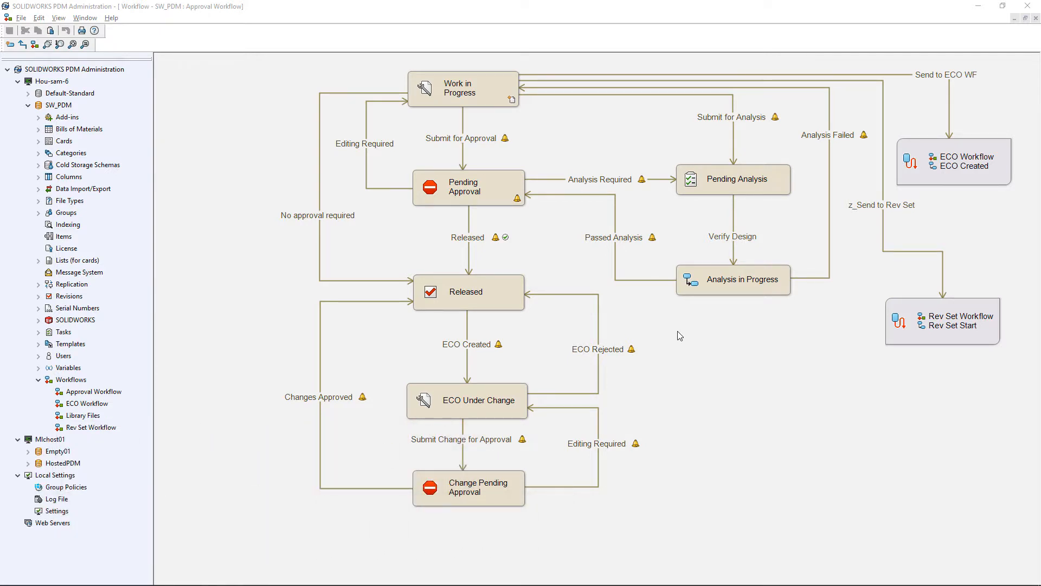
- Copy the 31 revisioned part files from Rev Files into the z_Migration vault folder
{"action": "left_click", "coordinate": [463, 88]}
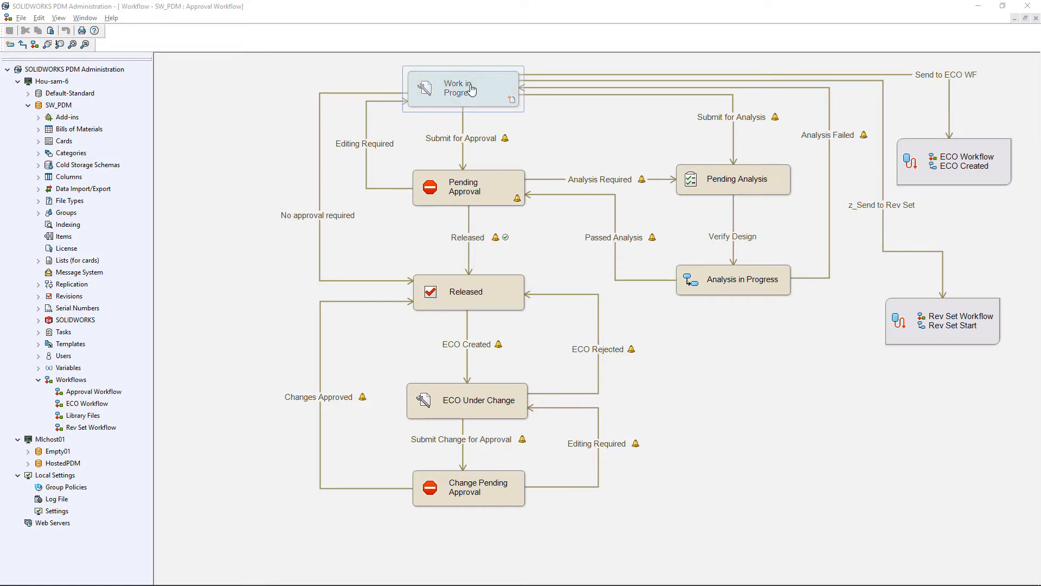
{"action": "left_click", "coordinate": [469, 291]}
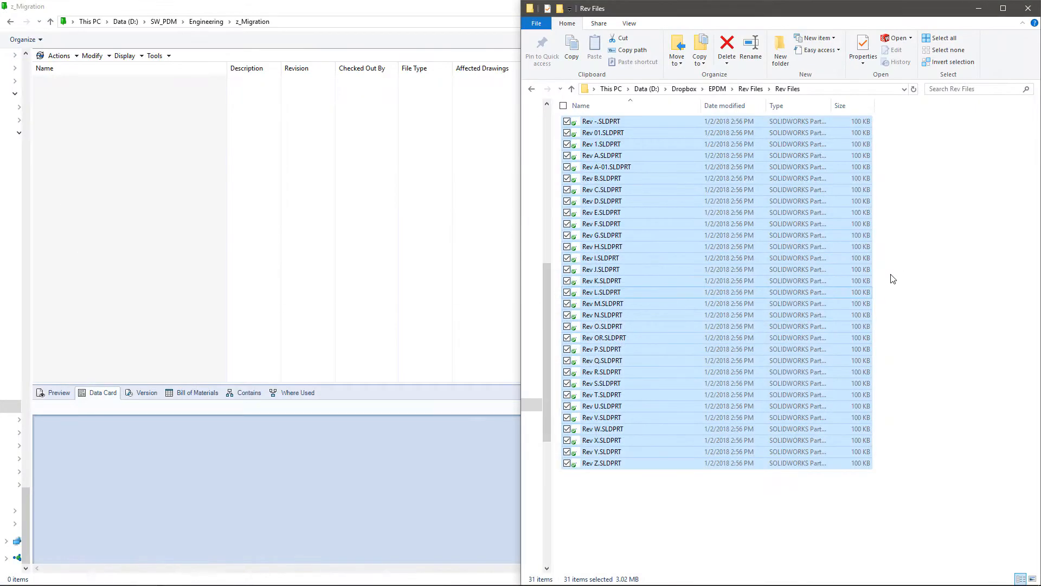
{"action": "mouse_move", "coordinate": [649, 220]}
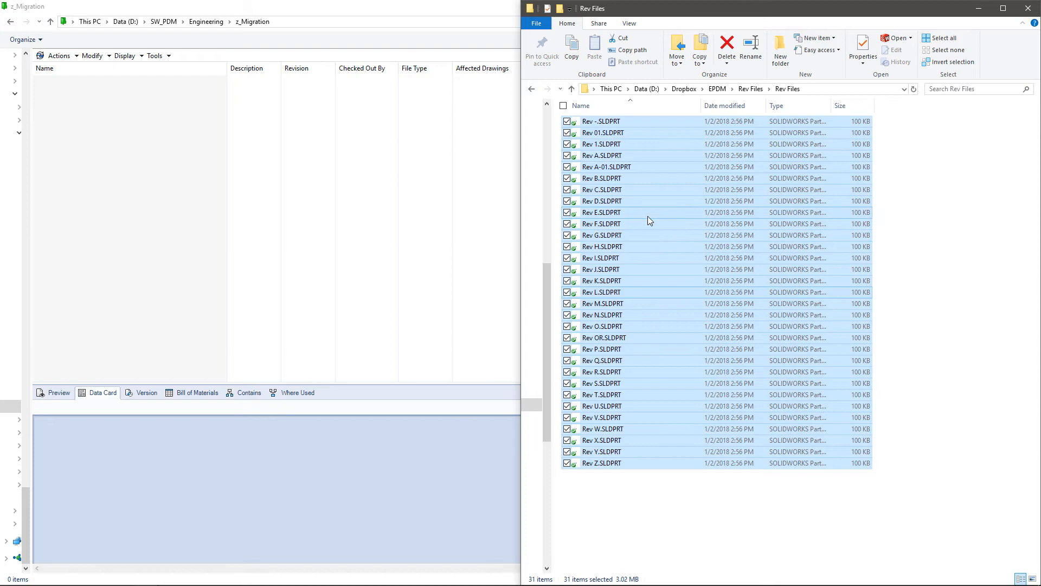
{"action": "mouse_move", "coordinate": [645, 222]}
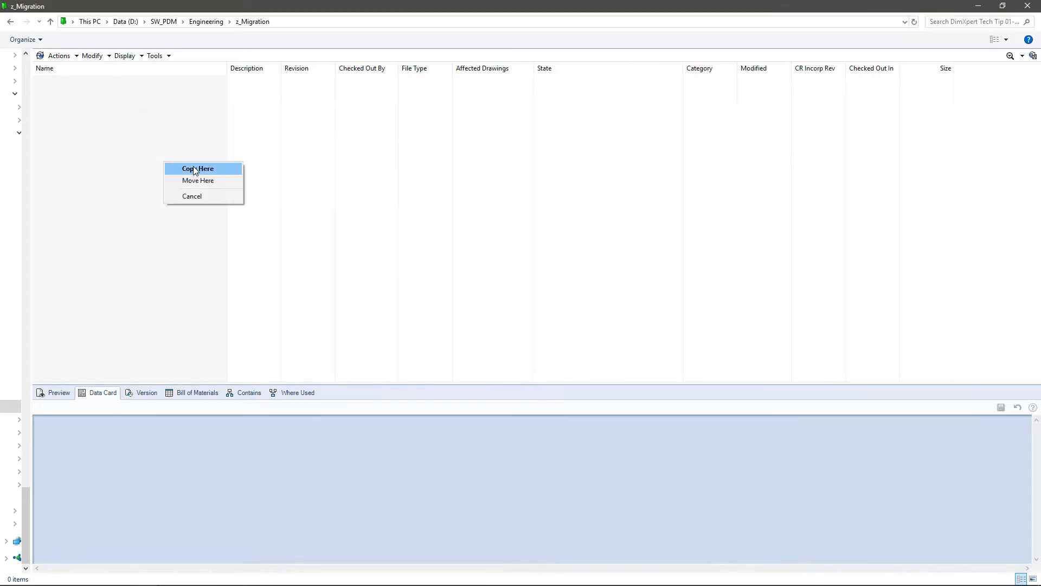
{"action": "left_click", "coordinate": [197, 168]}
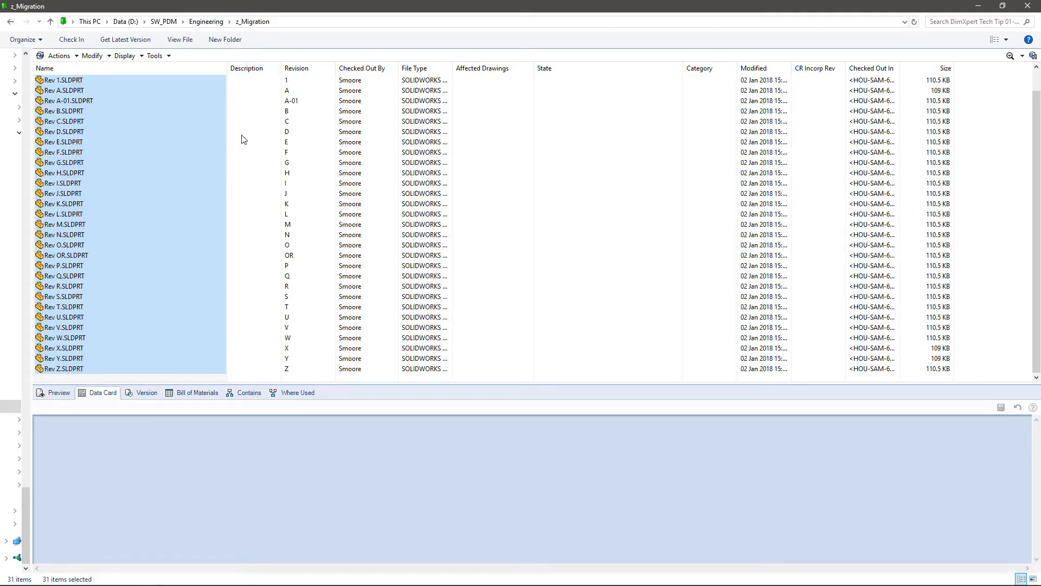
{"action": "mouse_move", "coordinate": [251, 138]}
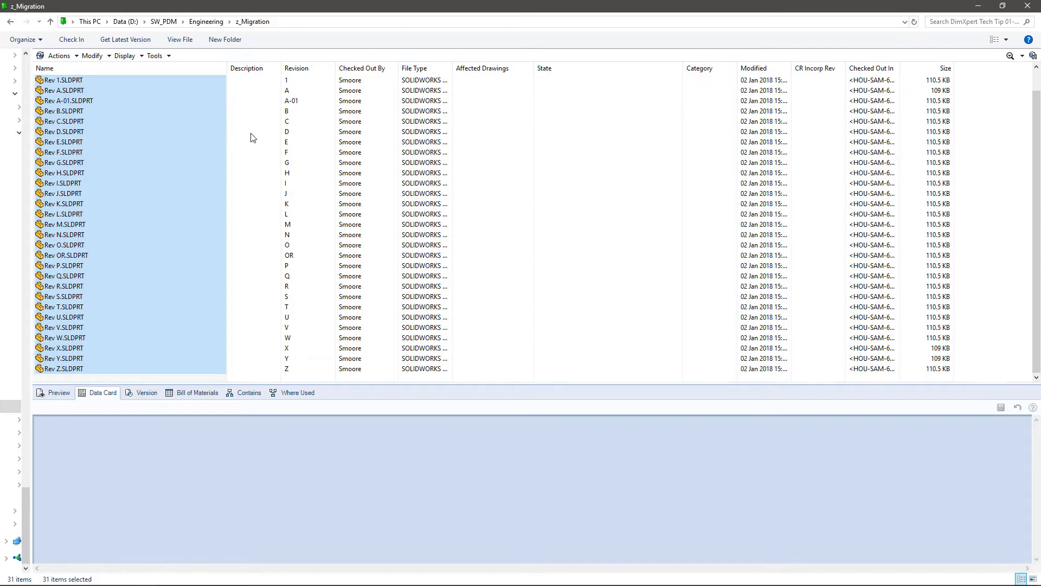
{"action": "mouse_move", "coordinate": [307, 232]}
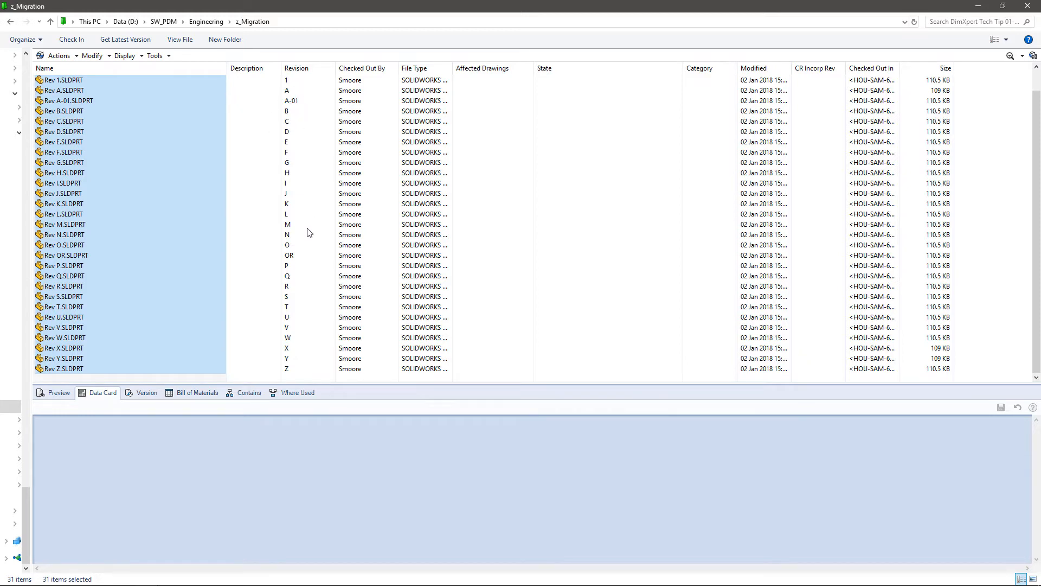
{"action": "mouse_move", "coordinate": [103, 182]}
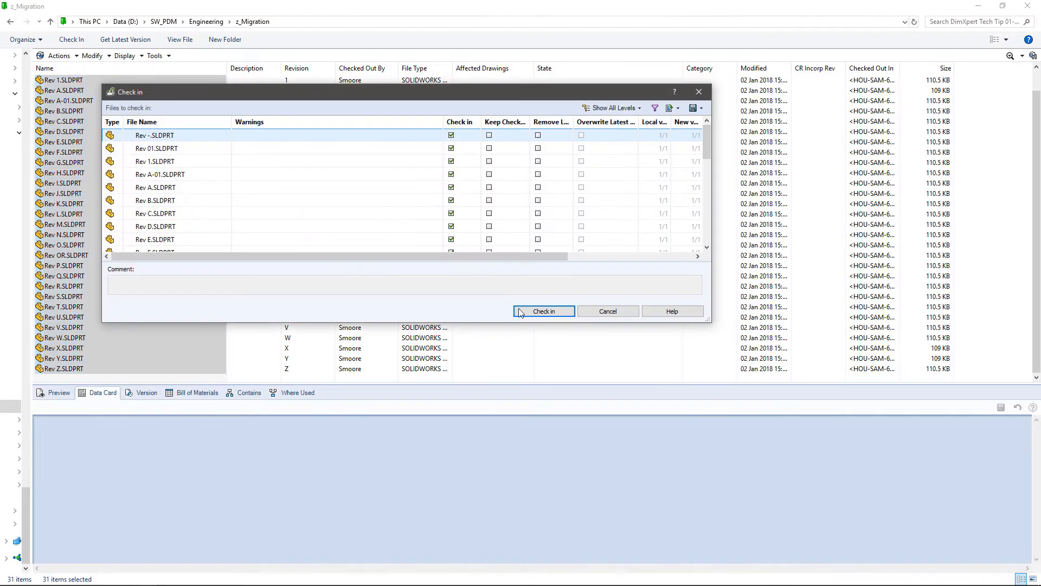
- Check all 31 copied part files into the vault as Work in Progress CAD Files
{"action": "left_click", "coordinate": [543, 311]}
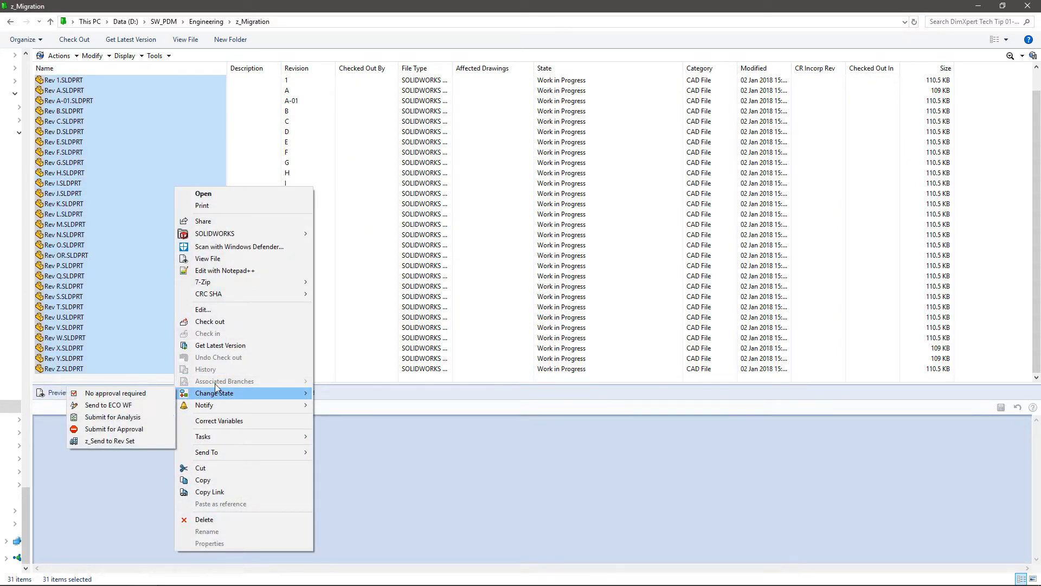
- Send the selected files to the Rev Set workflow via Change State > z_Send to Rev Set
{"action": "left_click", "coordinate": [123, 442]}
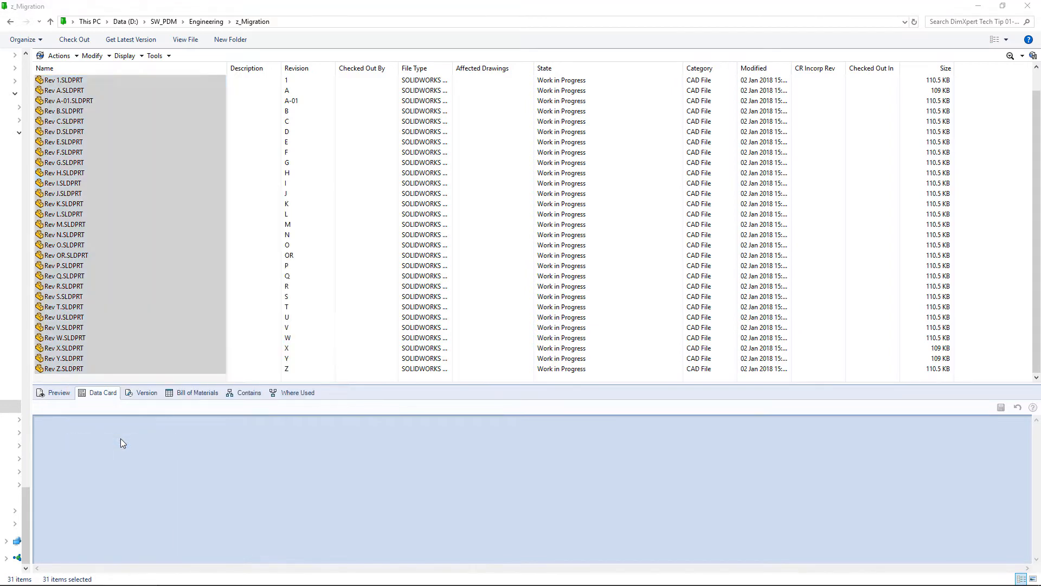
{"action": "mouse_move", "coordinate": [591, 419]}
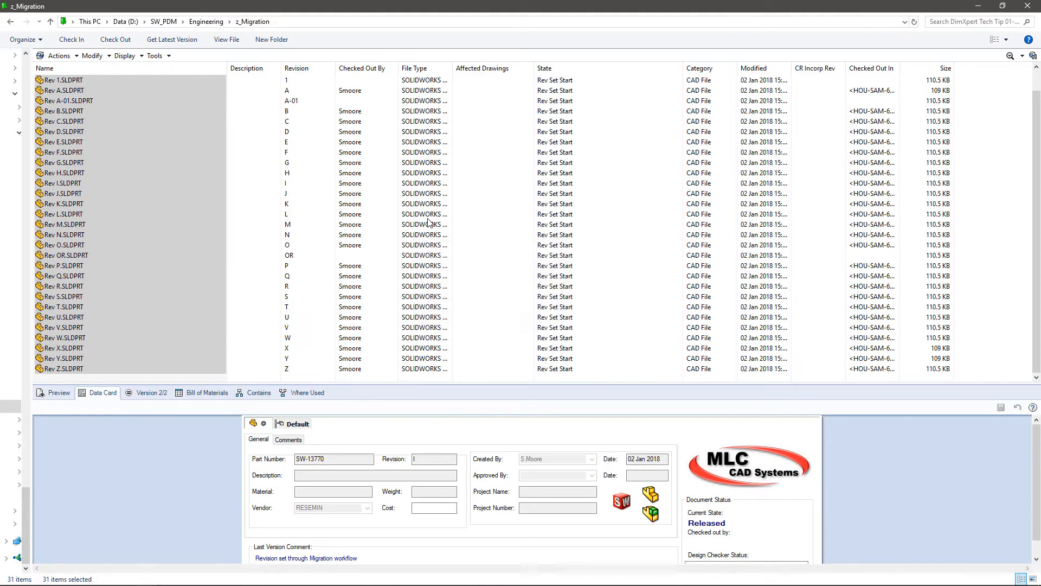
{"action": "mouse_move", "coordinate": [436, 187]}
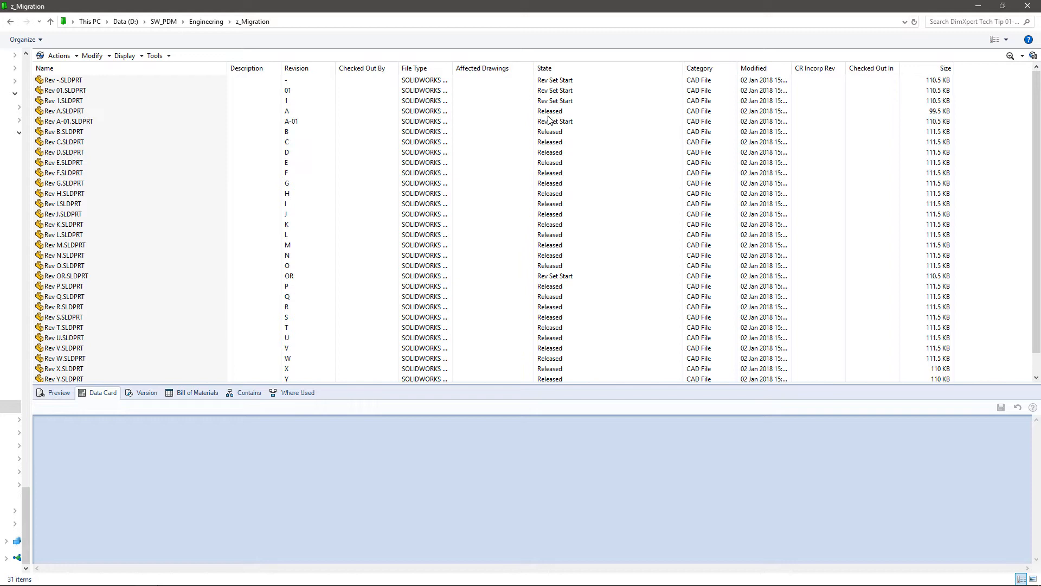
- Send Rev OR.SLDPRT back to Work in Progress and review the Rev A and Rev - data cards
{"action": "left_click", "coordinate": [63, 111]}
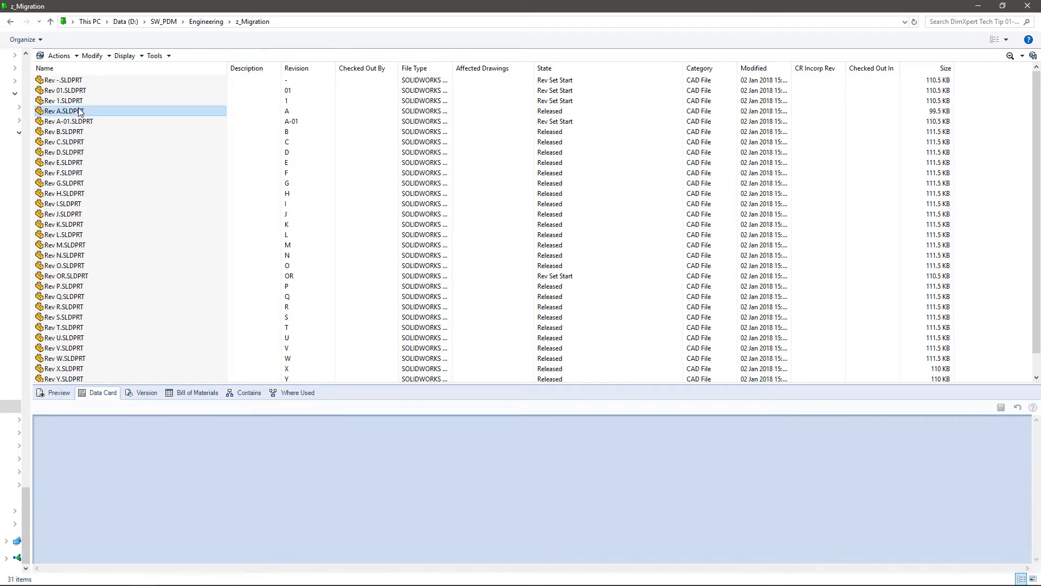
{"action": "left_click", "coordinate": [63, 110]}
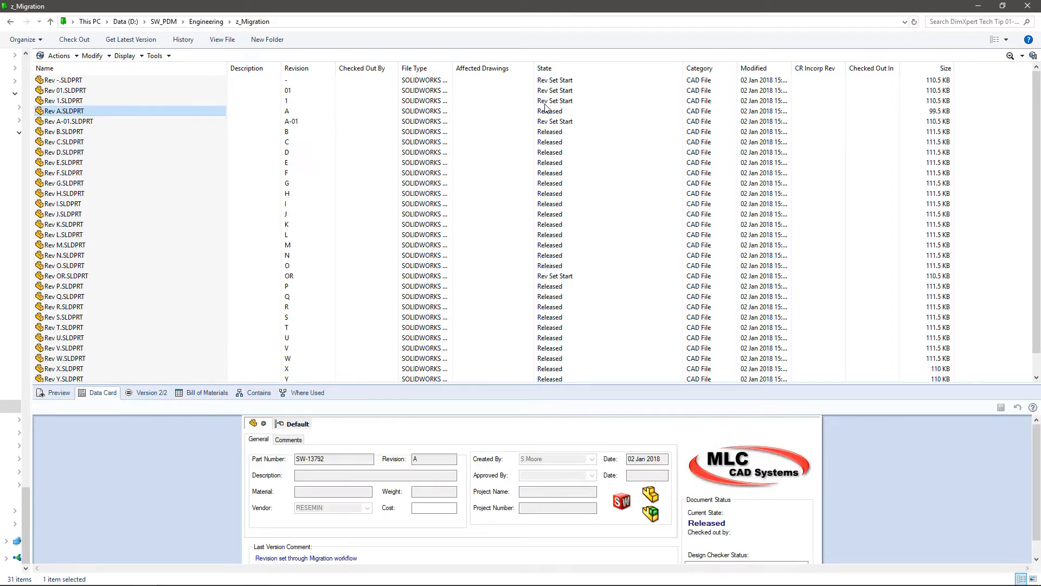
{"action": "mouse_move", "coordinate": [567, 374]}
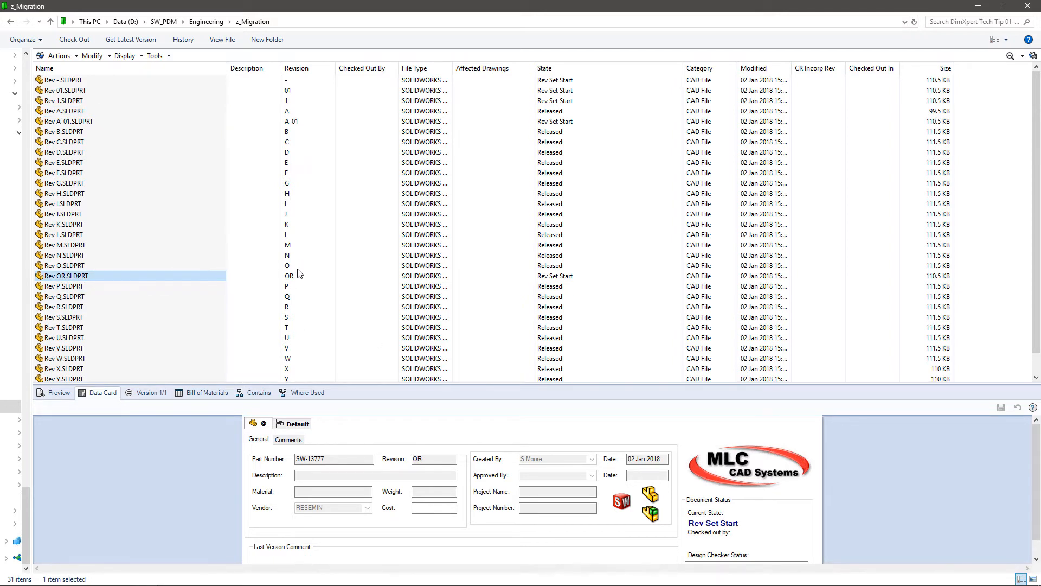
{"action": "mouse_move", "coordinate": [299, 280]}
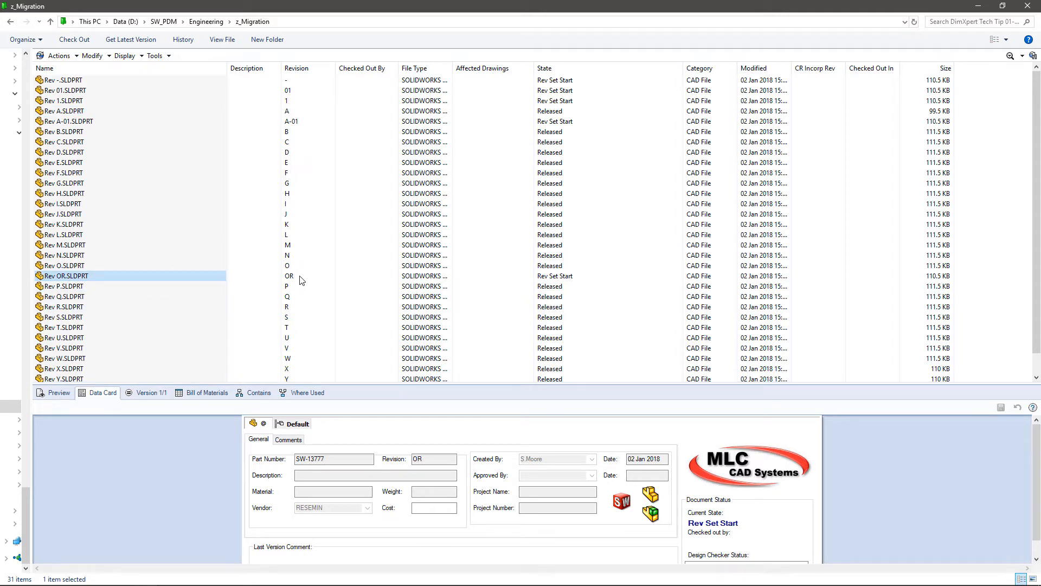
{"action": "right_click", "coordinate": [64, 276]}
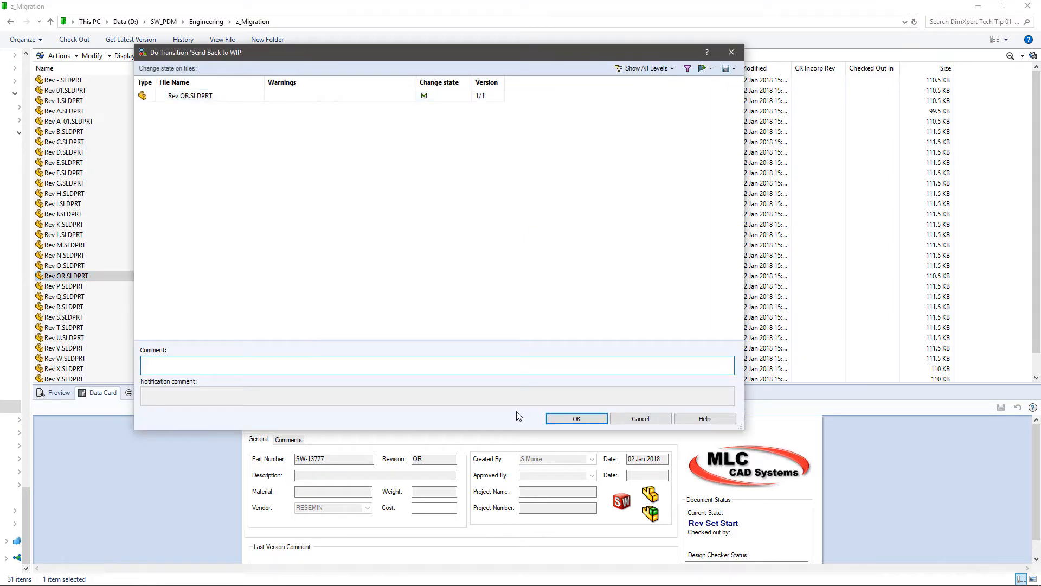
{"action": "left_click", "coordinate": [575, 419]}
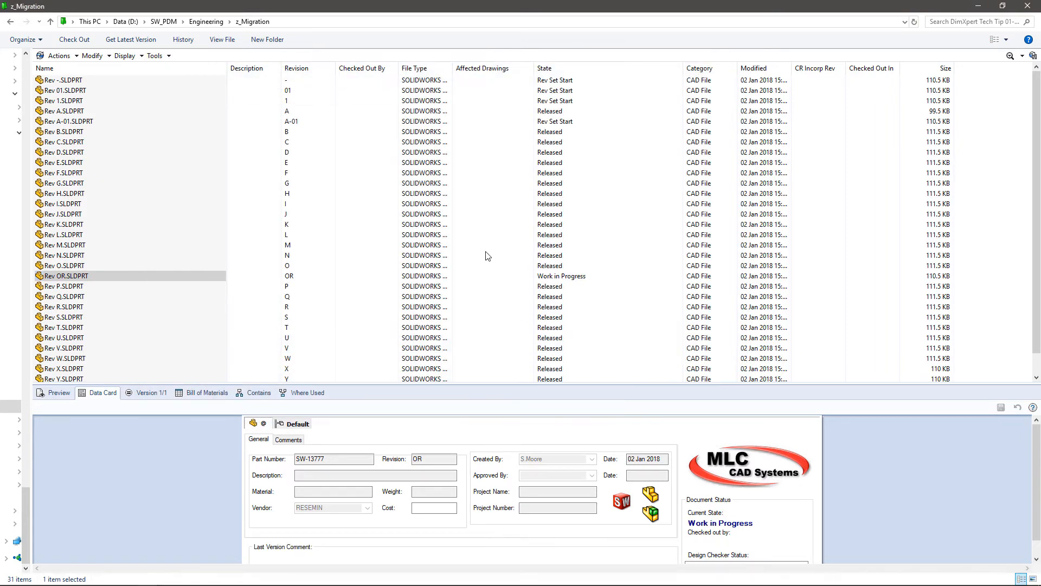
{"action": "mouse_move", "coordinate": [320, 270]}
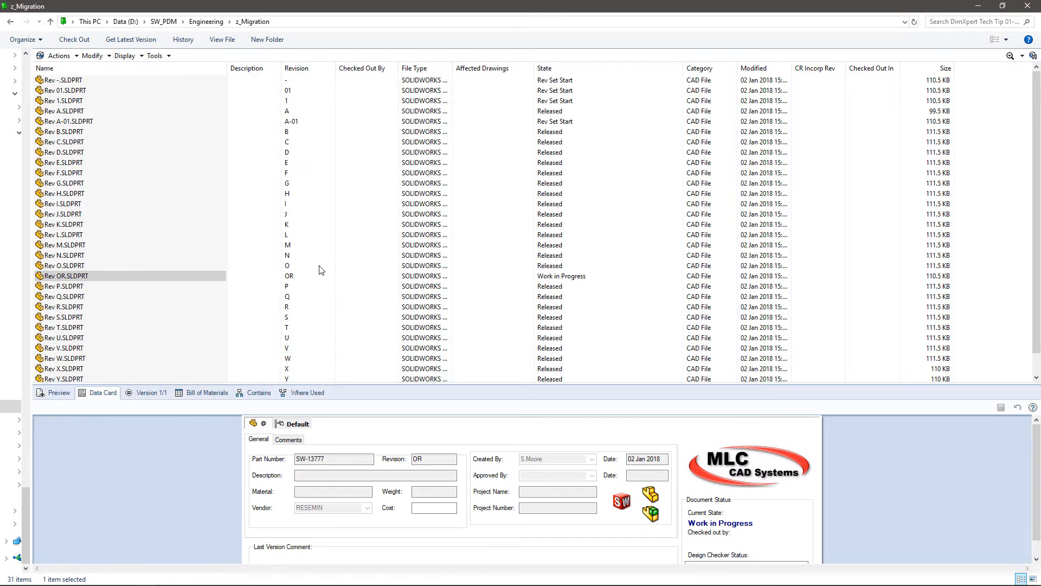
{"action": "left_click", "coordinate": [63, 79]}
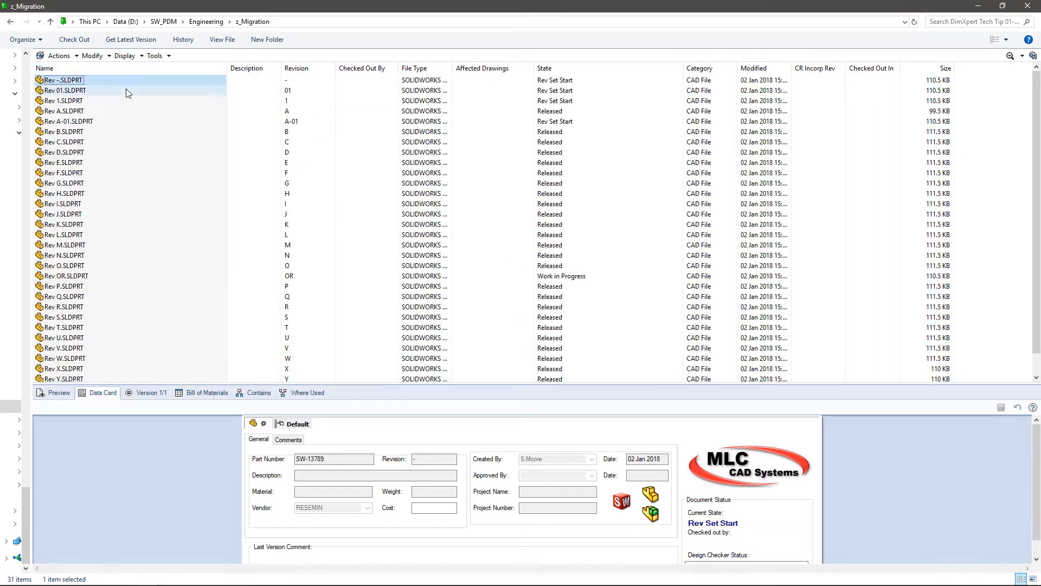
{"action": "left_click", "coordinate": [62, 90]}
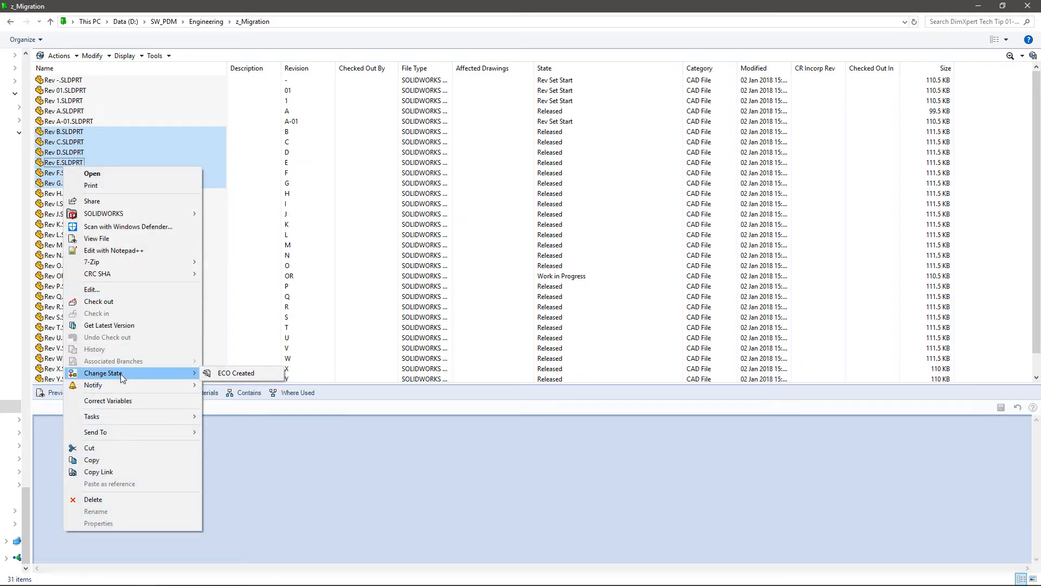
{"action": "mouse_move", "coordinate": [236, 372]}
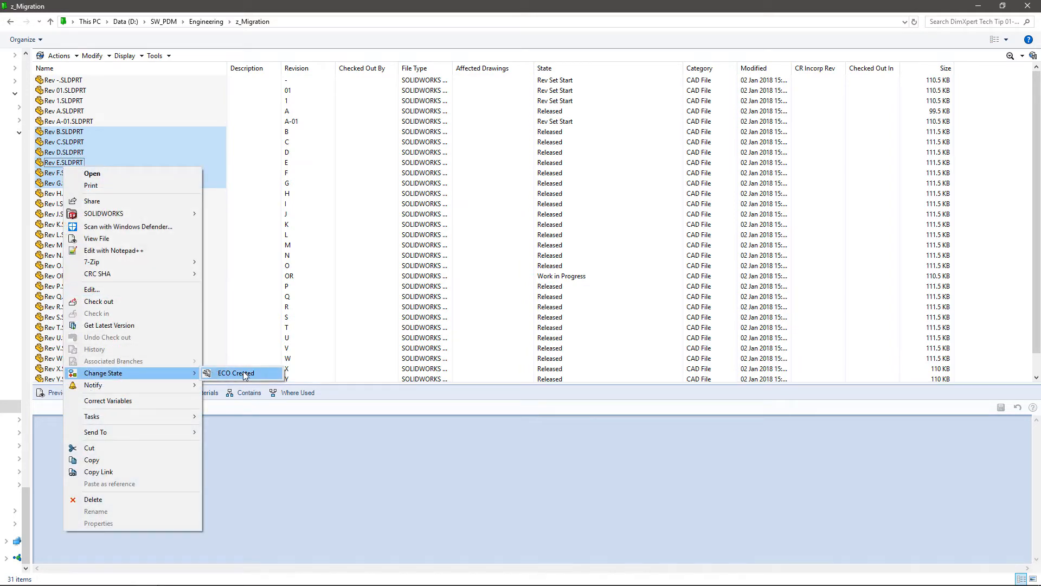
- Move parts Rev B through Rev G to the ECO Created state
{"action": "left_click", "coordinate": [236, 372]}
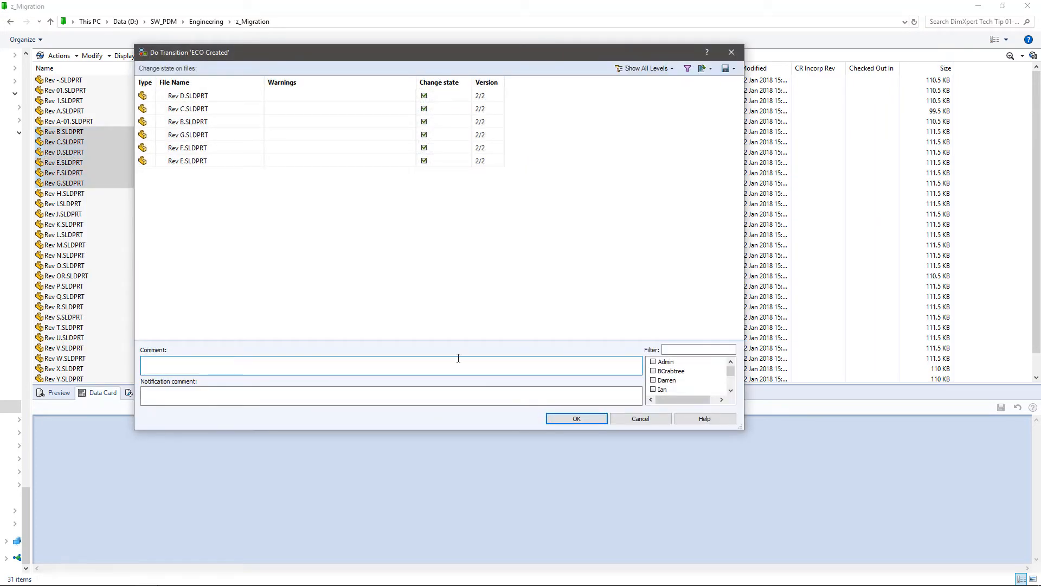
{"action": "mouse_move", "coordinate": [576, 419]}
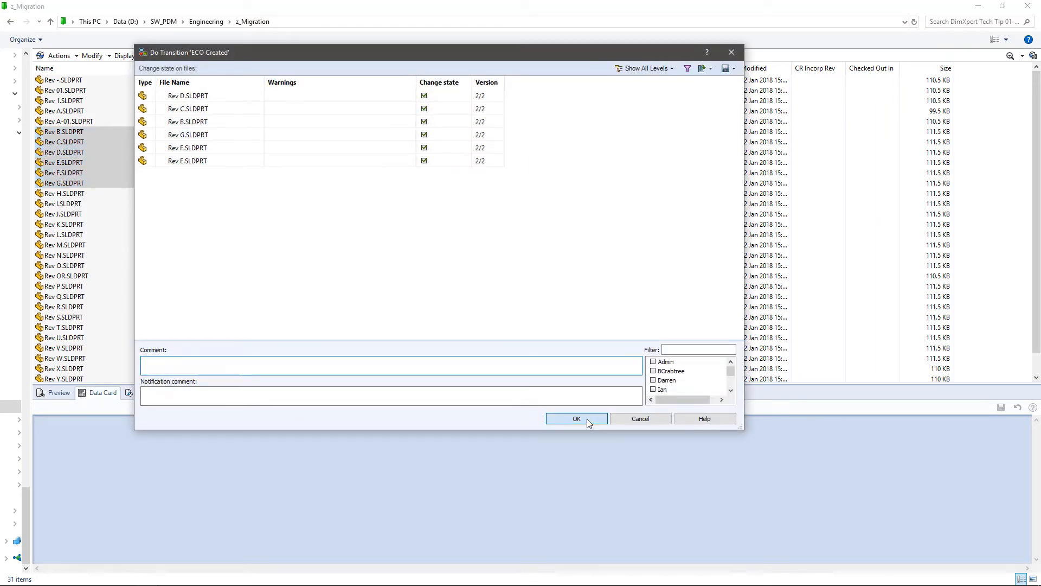
{"action": "left_click", "coordinate": [575, 418]}
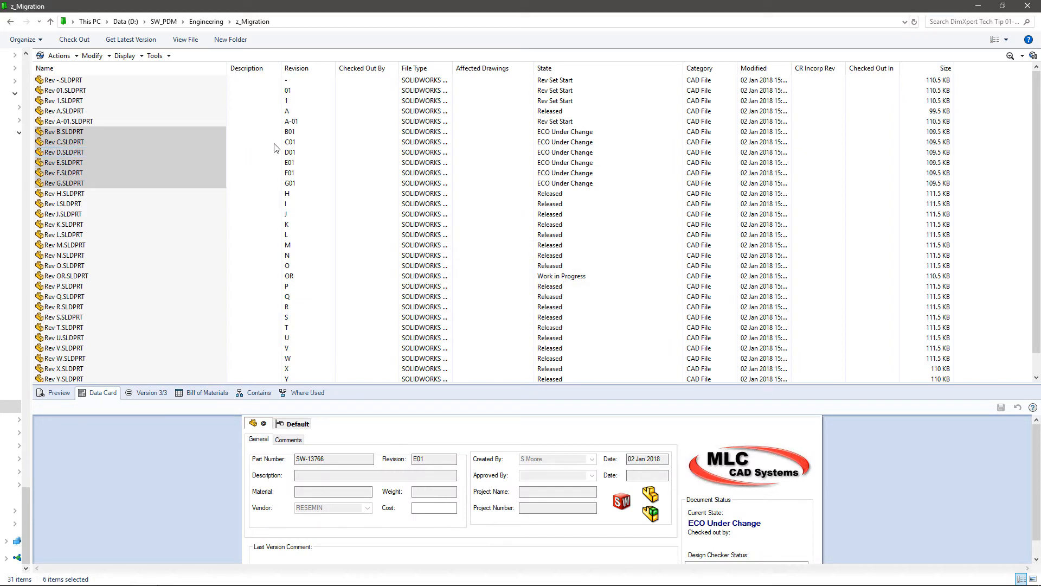
{"action": "mouse_move", "coordinate": [301, 194]}
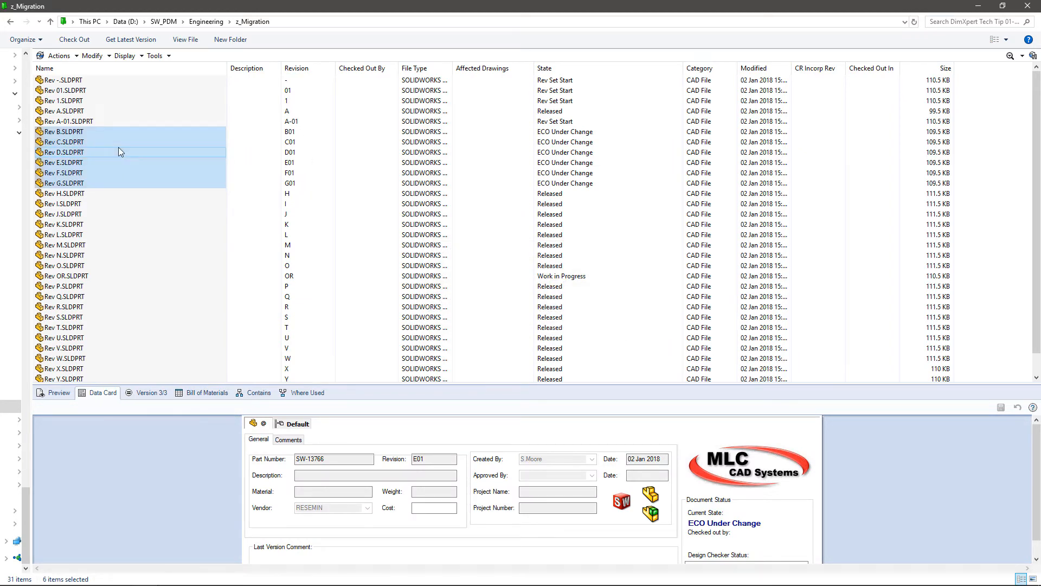
{"action": "right_click", "coordinate": [63, 151]}
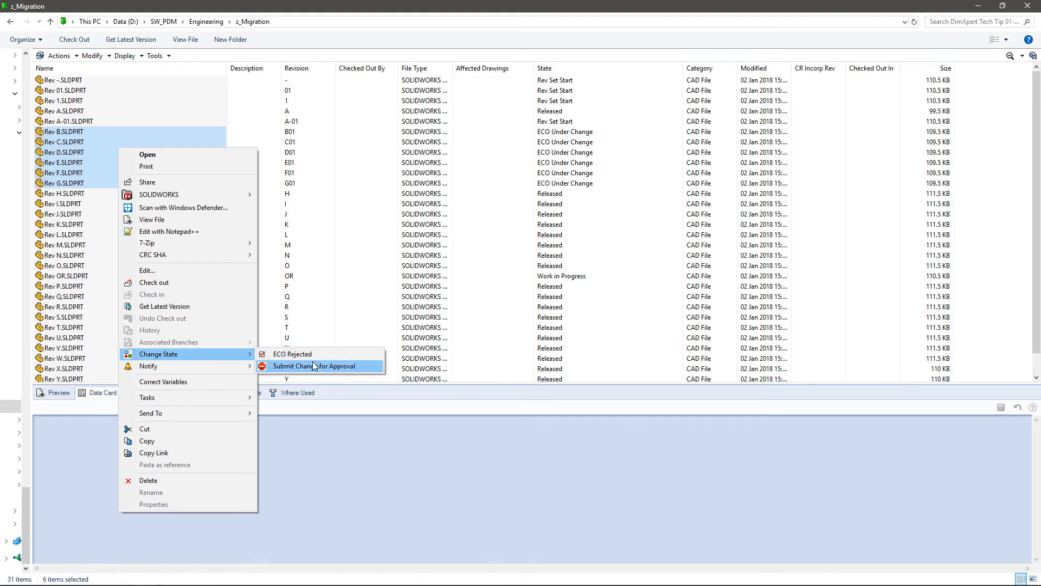
- Submit the six parts' changes for approval, leaving them pending at B01–G01
{"action": "left_click", "coordinate": [315, 365]}
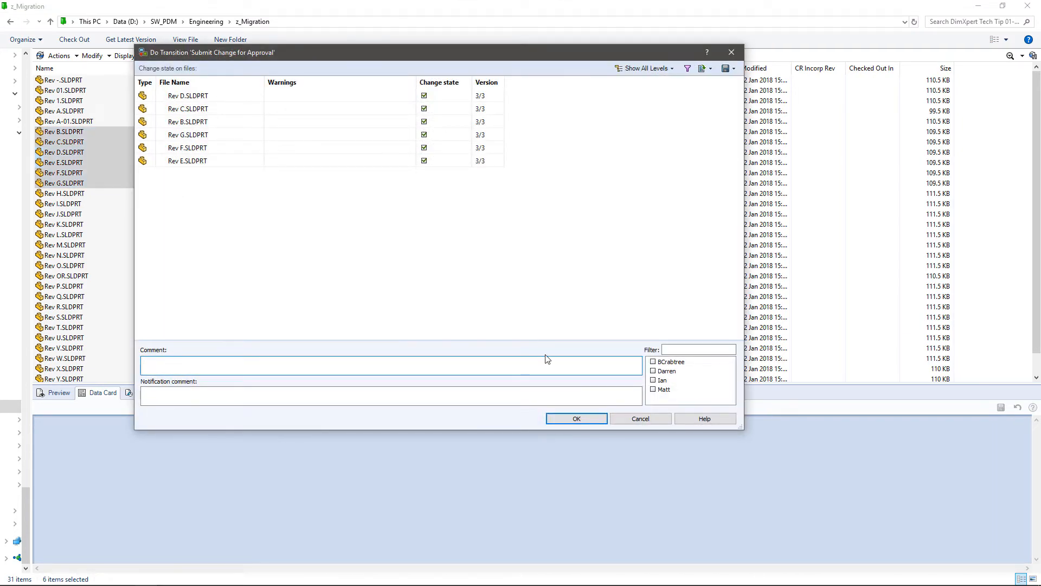
{"action": "left_click", "coordinate": [576, 419]}
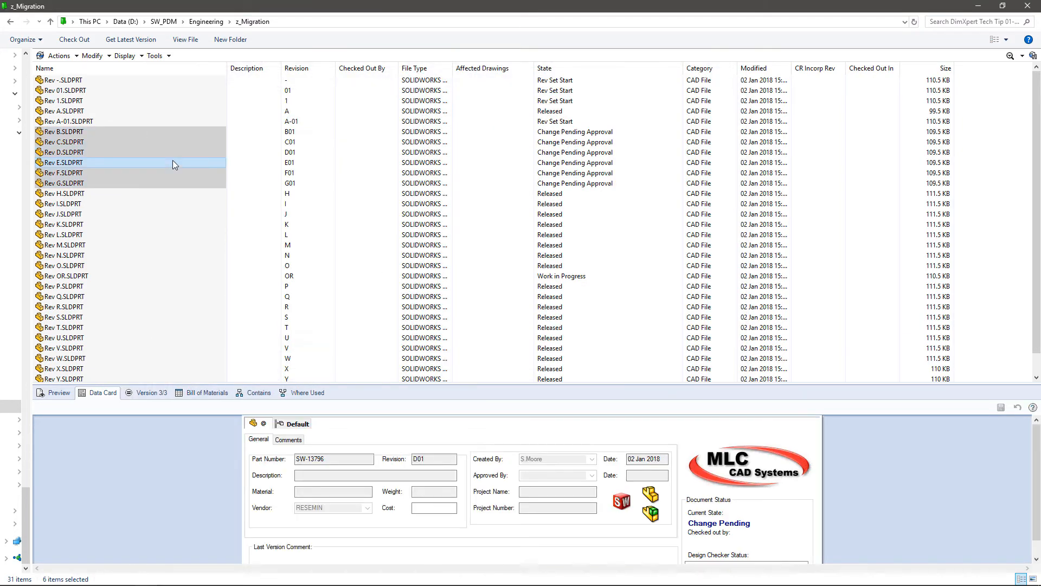
{"action": "right_click", "coordinate": [63, 161]}
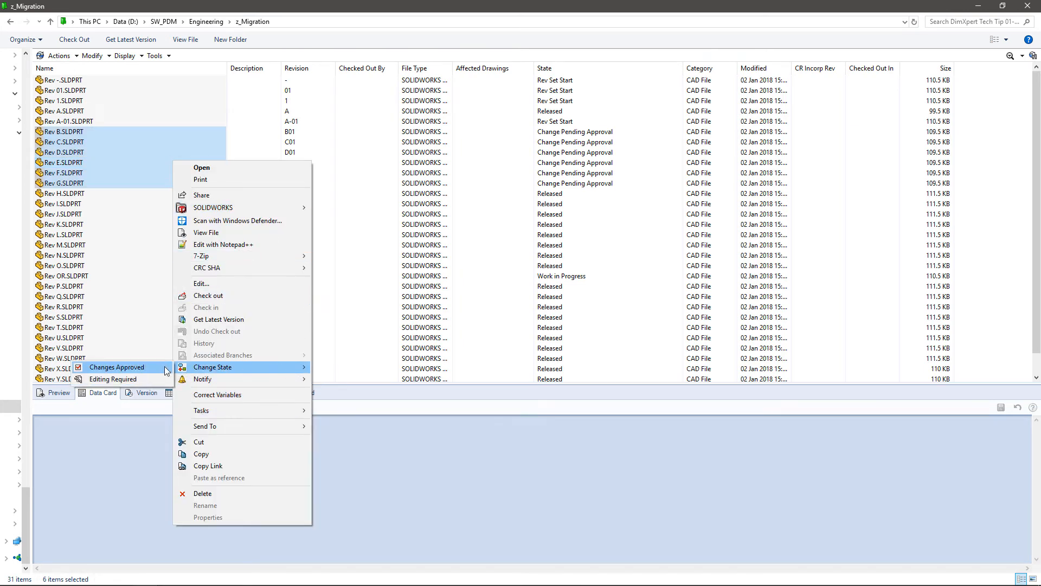
- Approve the changes so Rev B–G release at revisions C–H, then check their data cards
{"action": "left_click", "coordinate": [116, 367]}
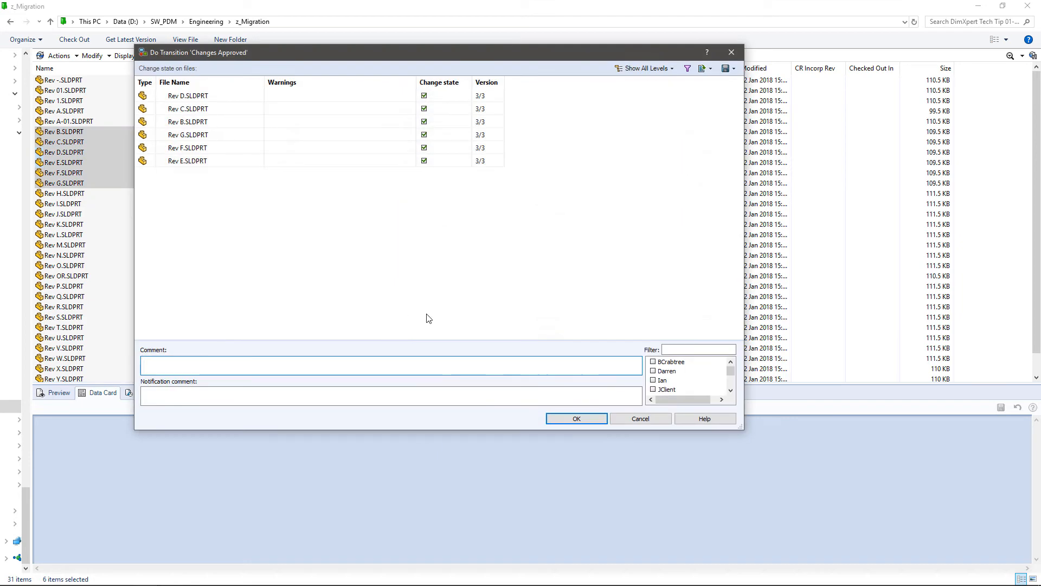
{"action": "left_click", "coordinate": [576, 419]}
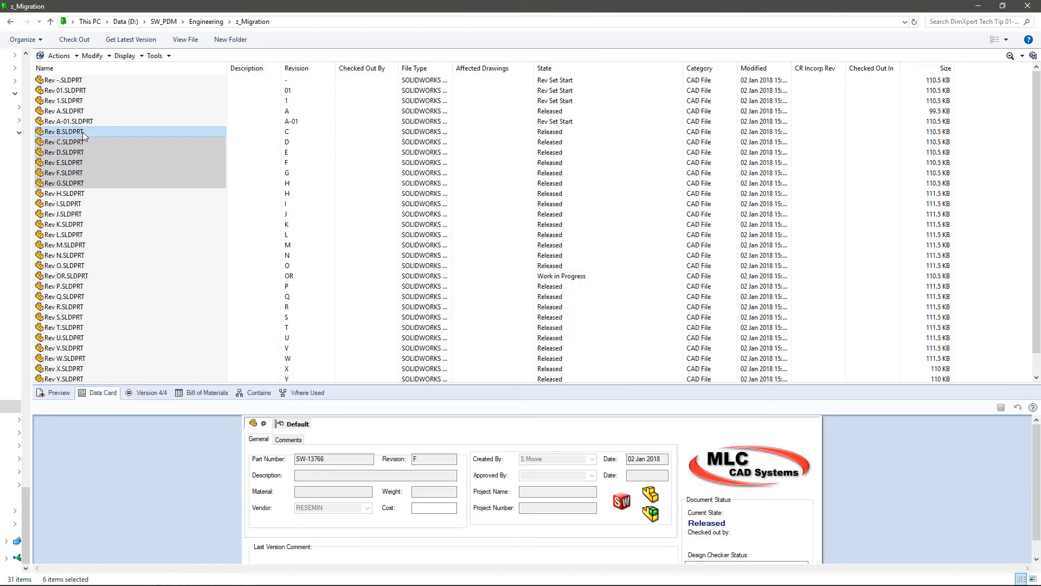
{"action": "left_click", "coordinate": [63, 131]}
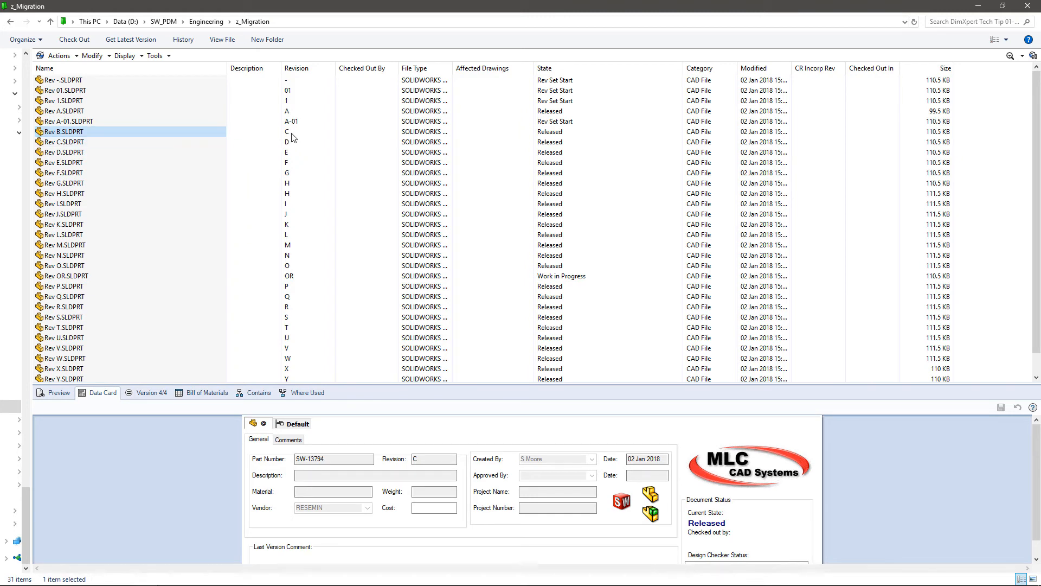
{"action": "left_click", "coordinate": [129, 172]}
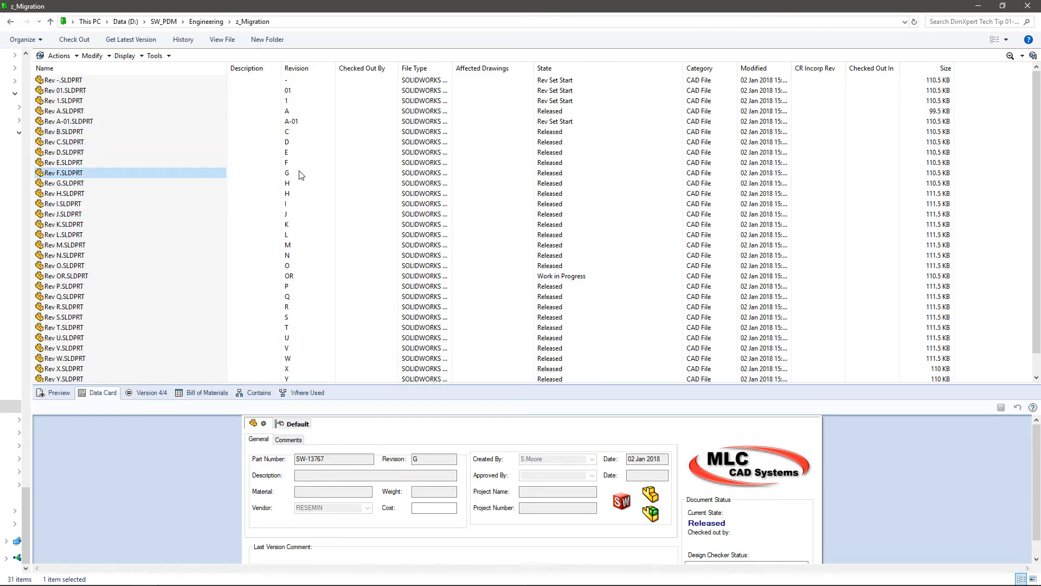
{"action": "mouse_move", "coordinate": [160, 172]}
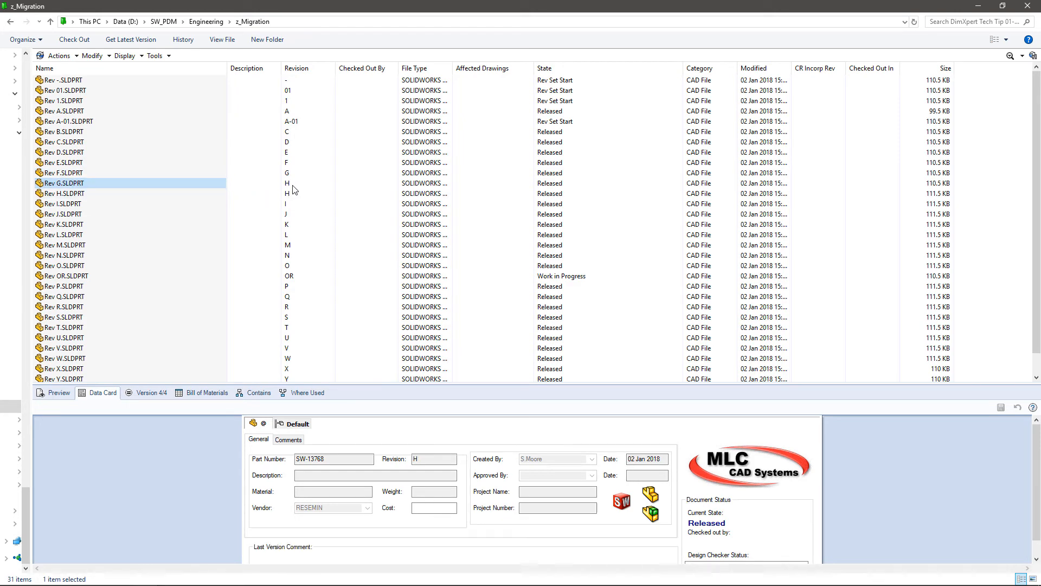
{"action": "mouse_move", "coordinate": [349, 156]}
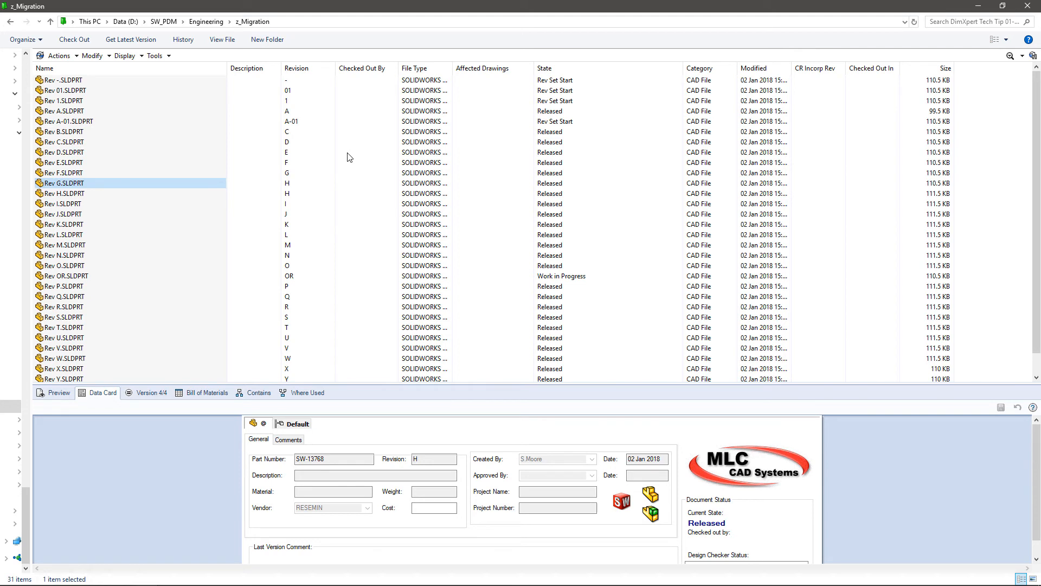
{"action": "mouse_move", "coordinate": [370, 341]}
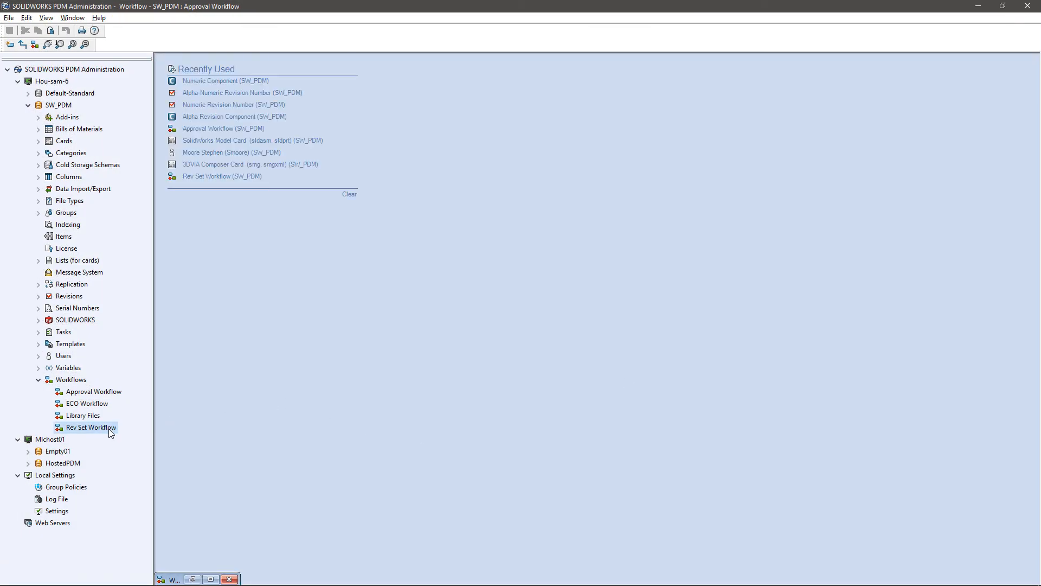
- Review the Rev Set Workflow diagram and its Manually Set to Rev C transition, then close it
{"action": "double_click", "coordinate": [90, 427]}
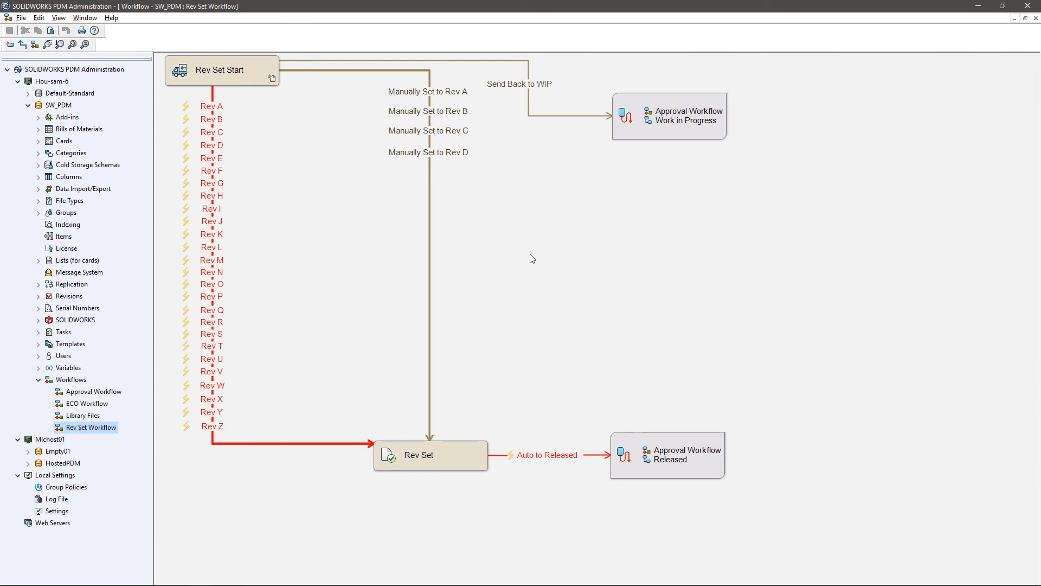
{"action": "left_click", "coordinate": [429, 130]}
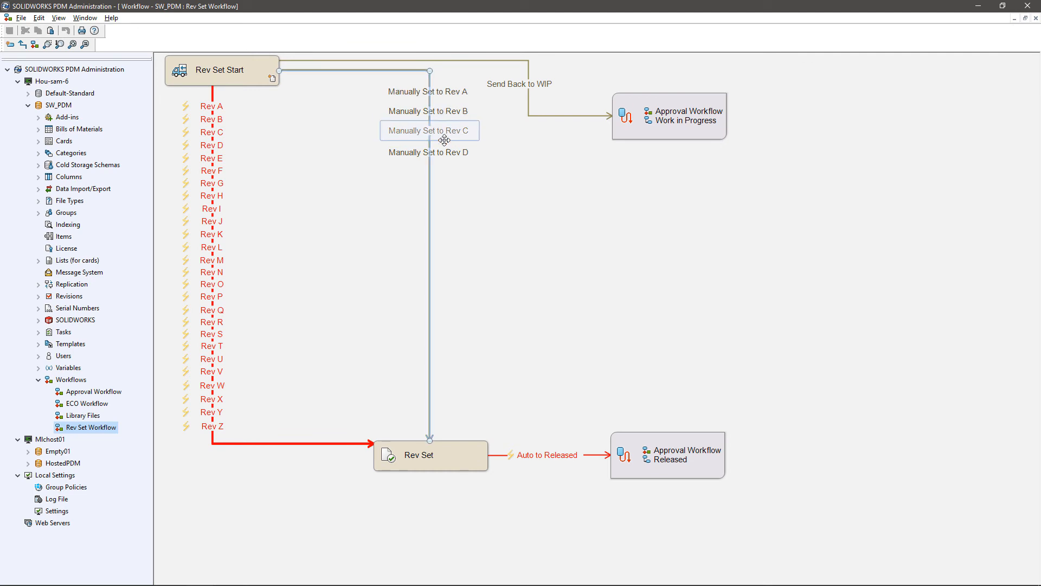
{"action": "left_click", "coordinate": [455, 196]}
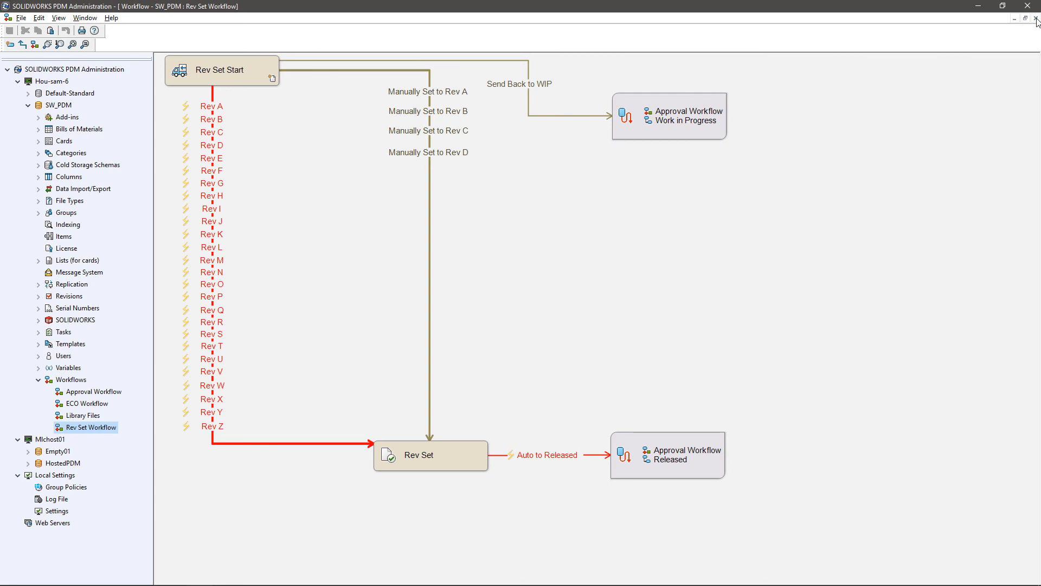
{"action": "left_click", "coordinate": [95, 392]}
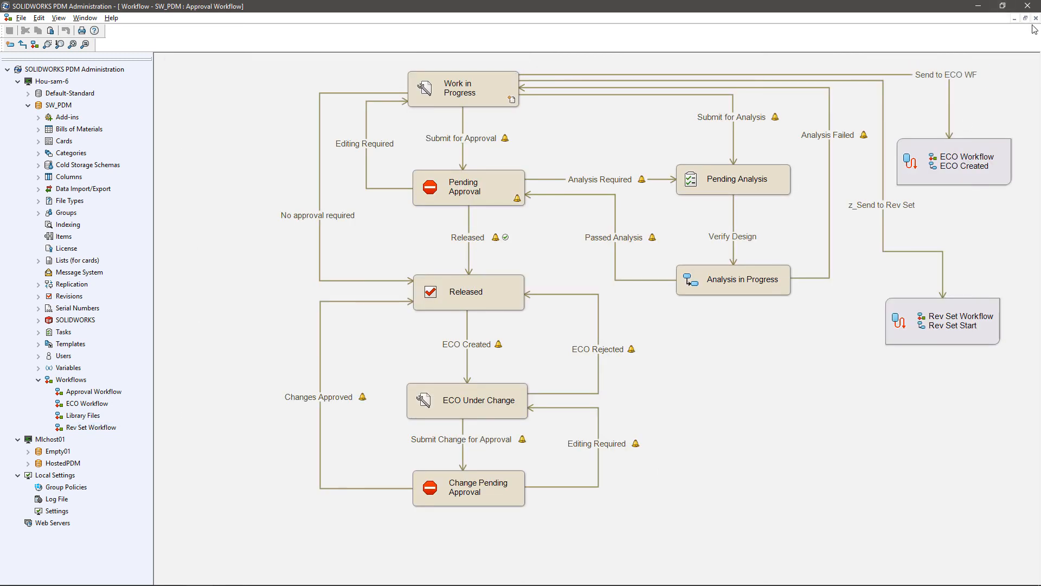